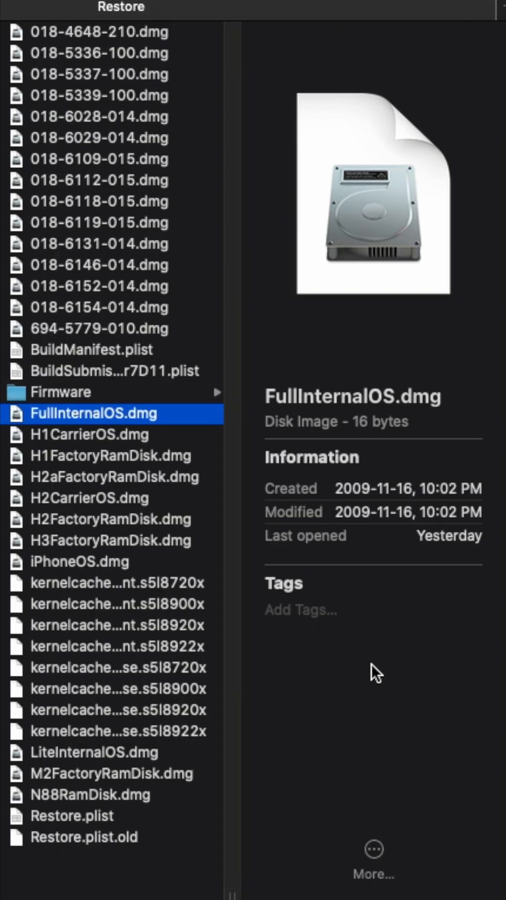
Select FullInternalOS.dmg in the Restore folder to show its preview and info
left_click(82, 562)
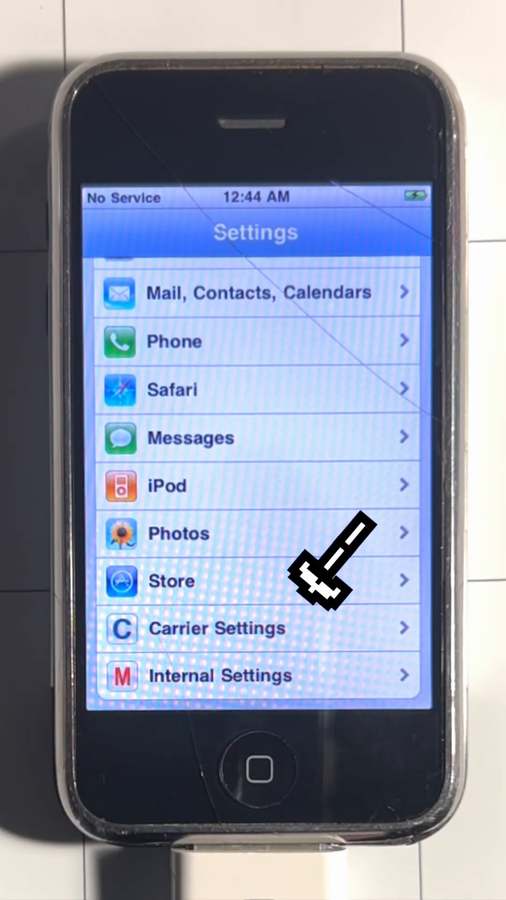
Return to the home screen and swipe to the page of internal apps (APSTester, FieldScout, Radar)
left_click(252, 675)
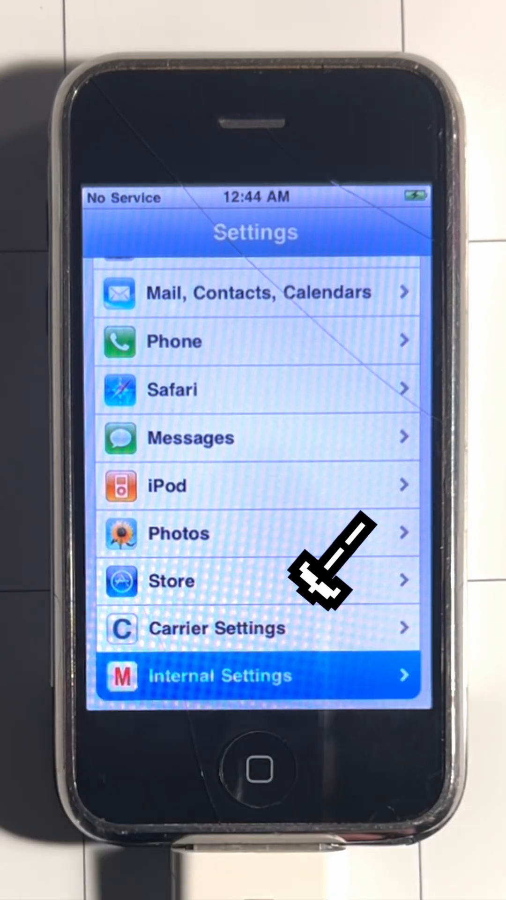
left_click(255, 675)
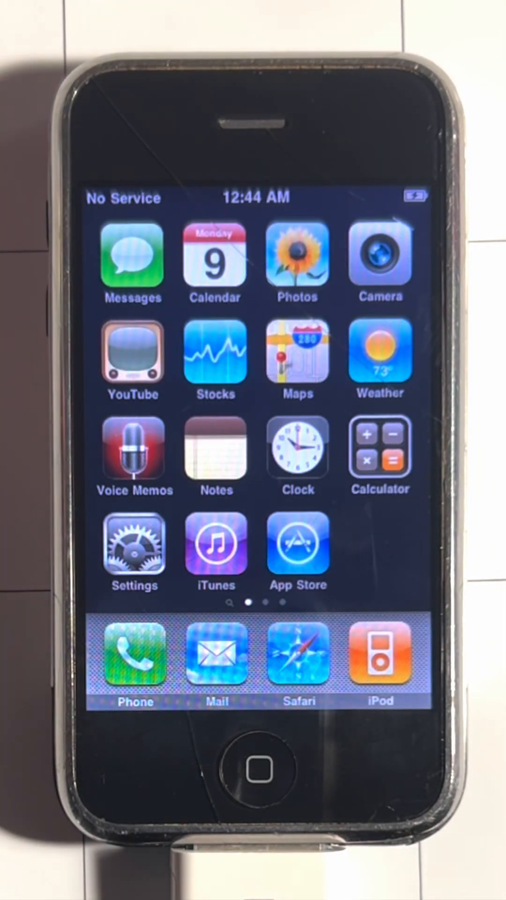
scroll("left", 3)
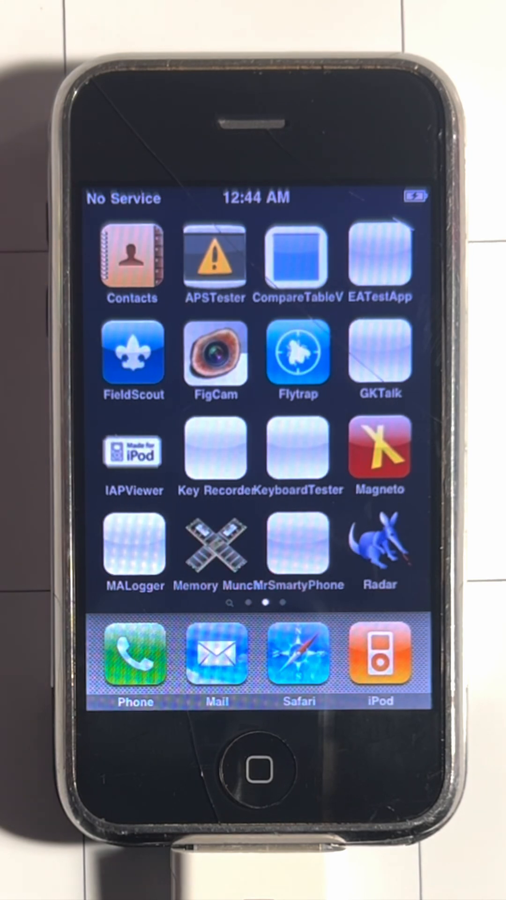
scroll("left", 3)
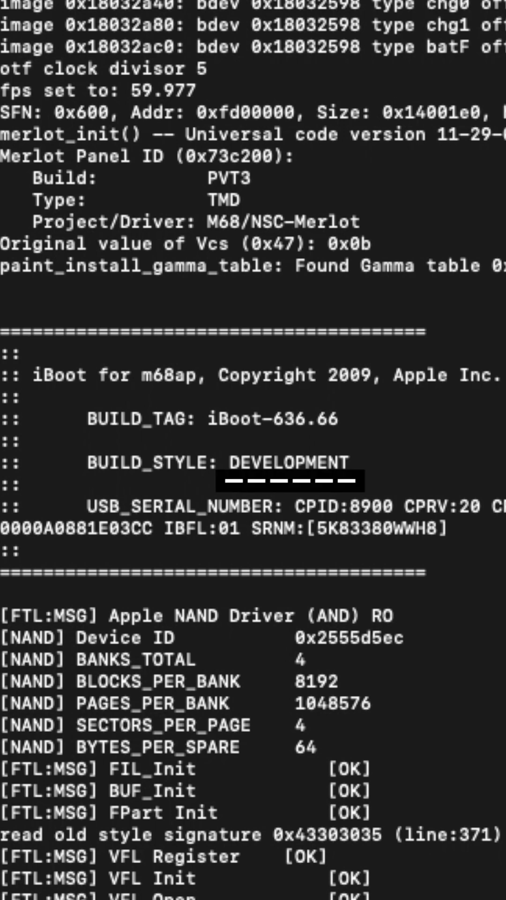
Scroll the boot log to the iBoot for m68ap banner showing BUILD_STYLE: DEVELOPMENT
scroll("down", 3)
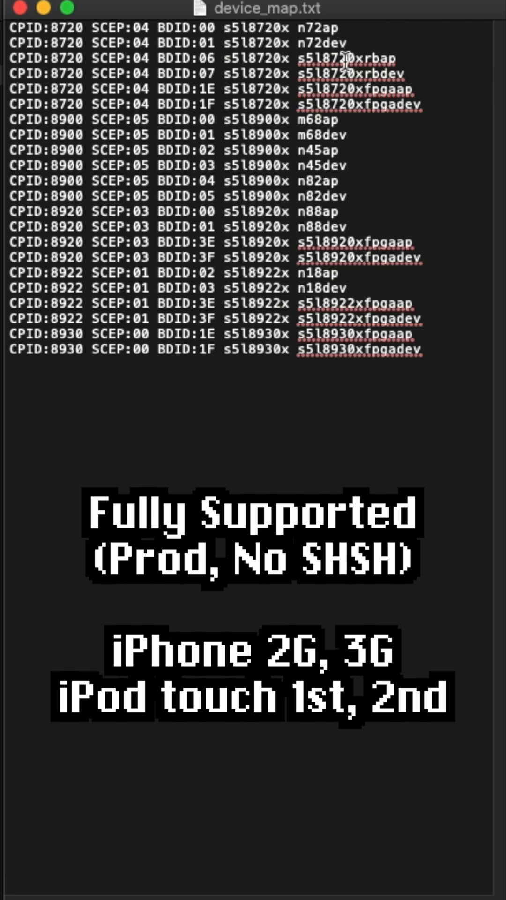
mouse_move(344, 129)
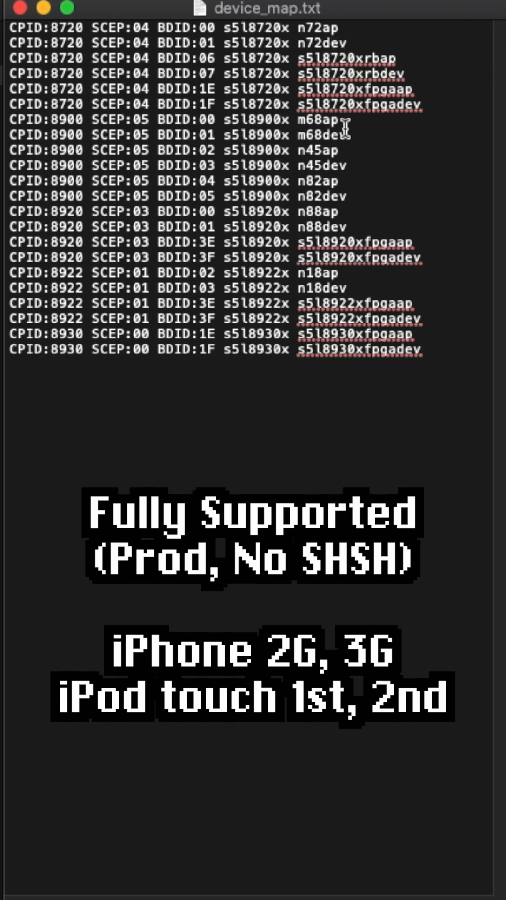
mouse_move(339, 230)
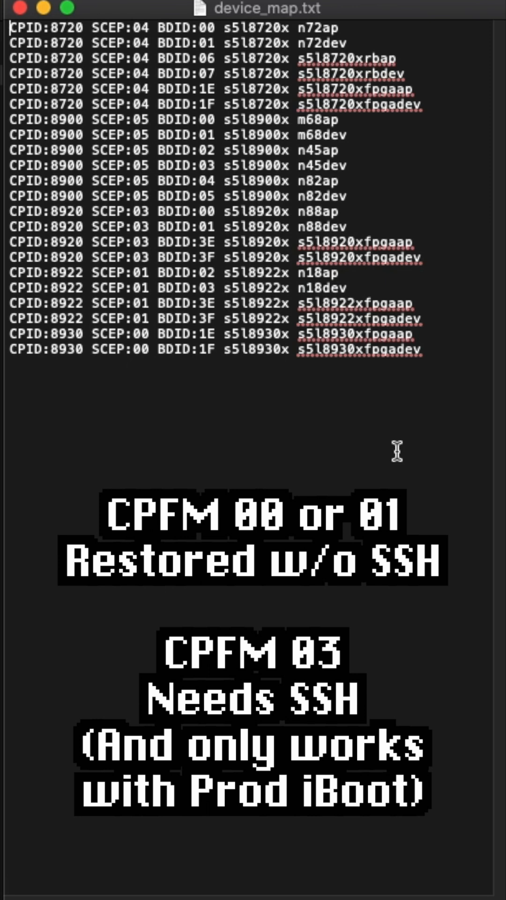
mouse_move(118, 8)
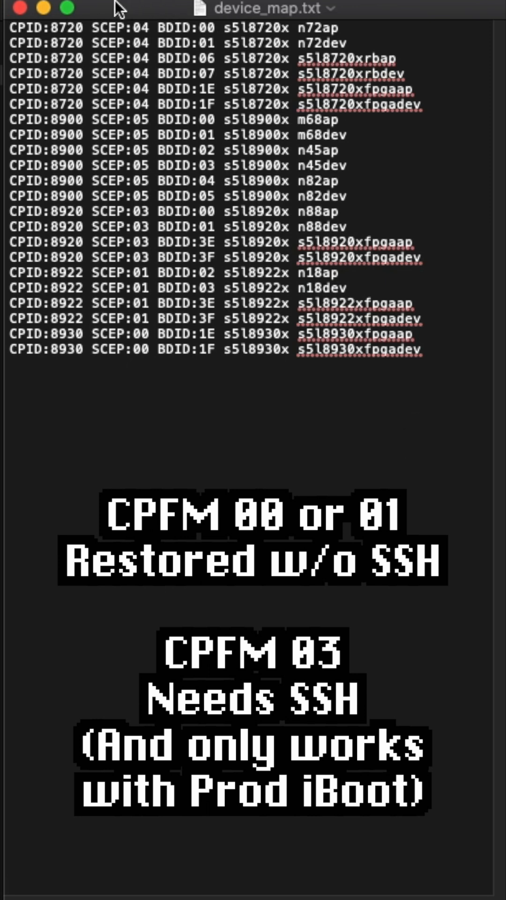